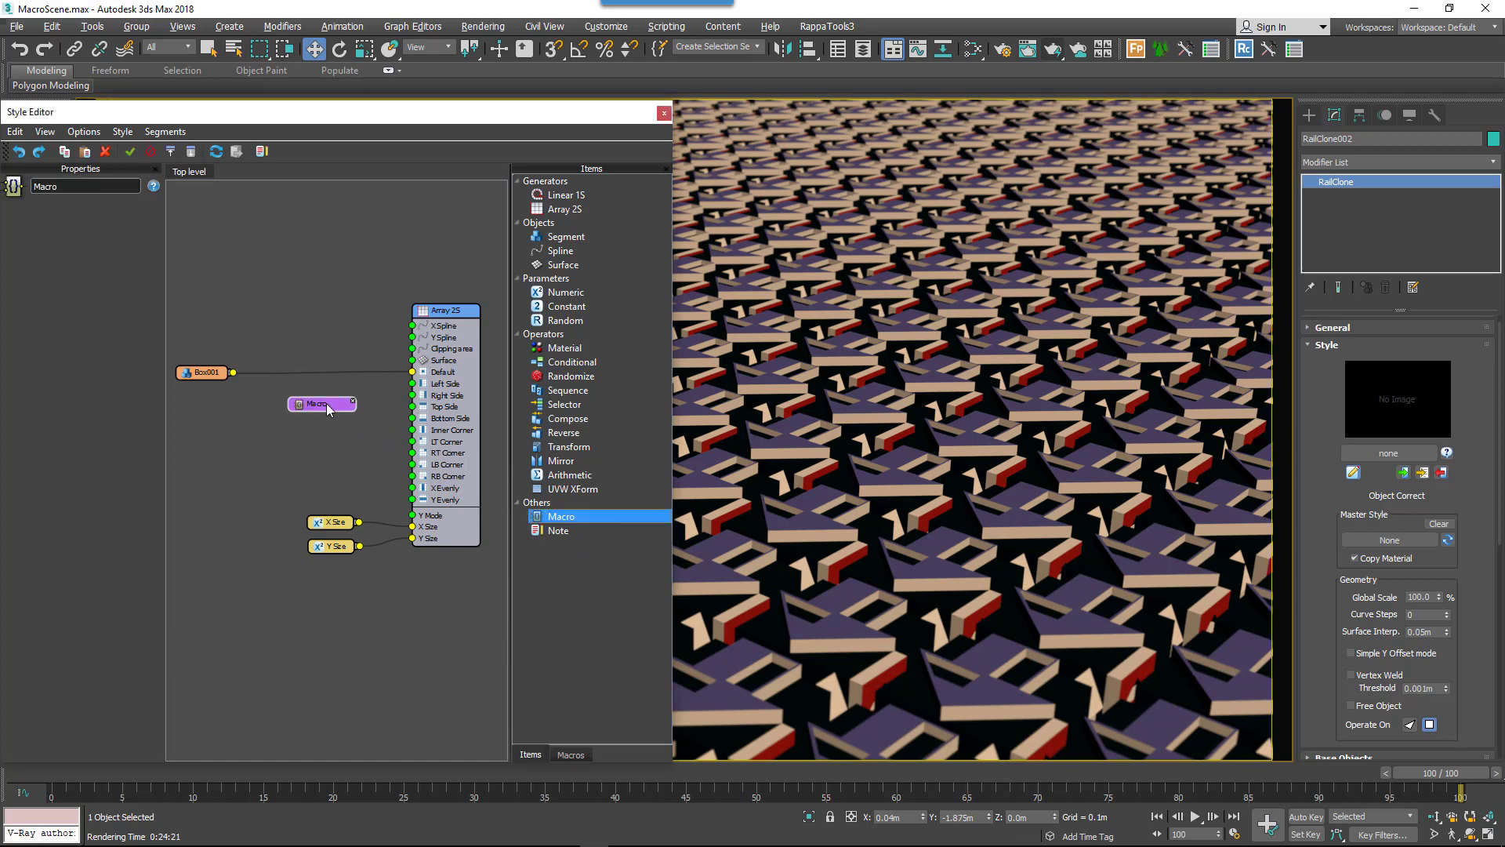
Step: Open the Macro node's own empty graph for editing via Macro > Edit
right_click(319, 403)
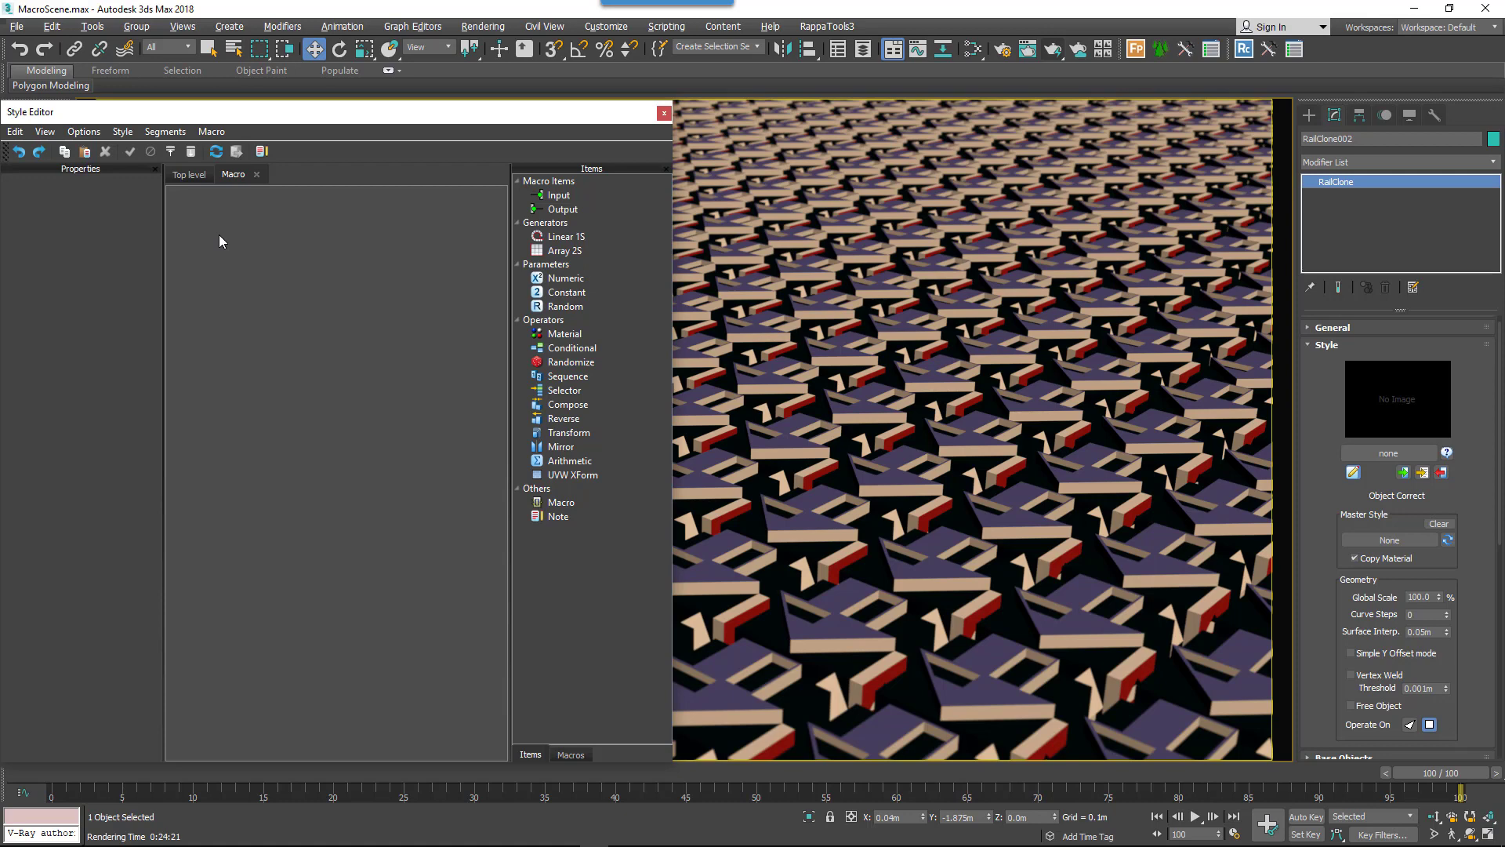
left_click(189, 174)
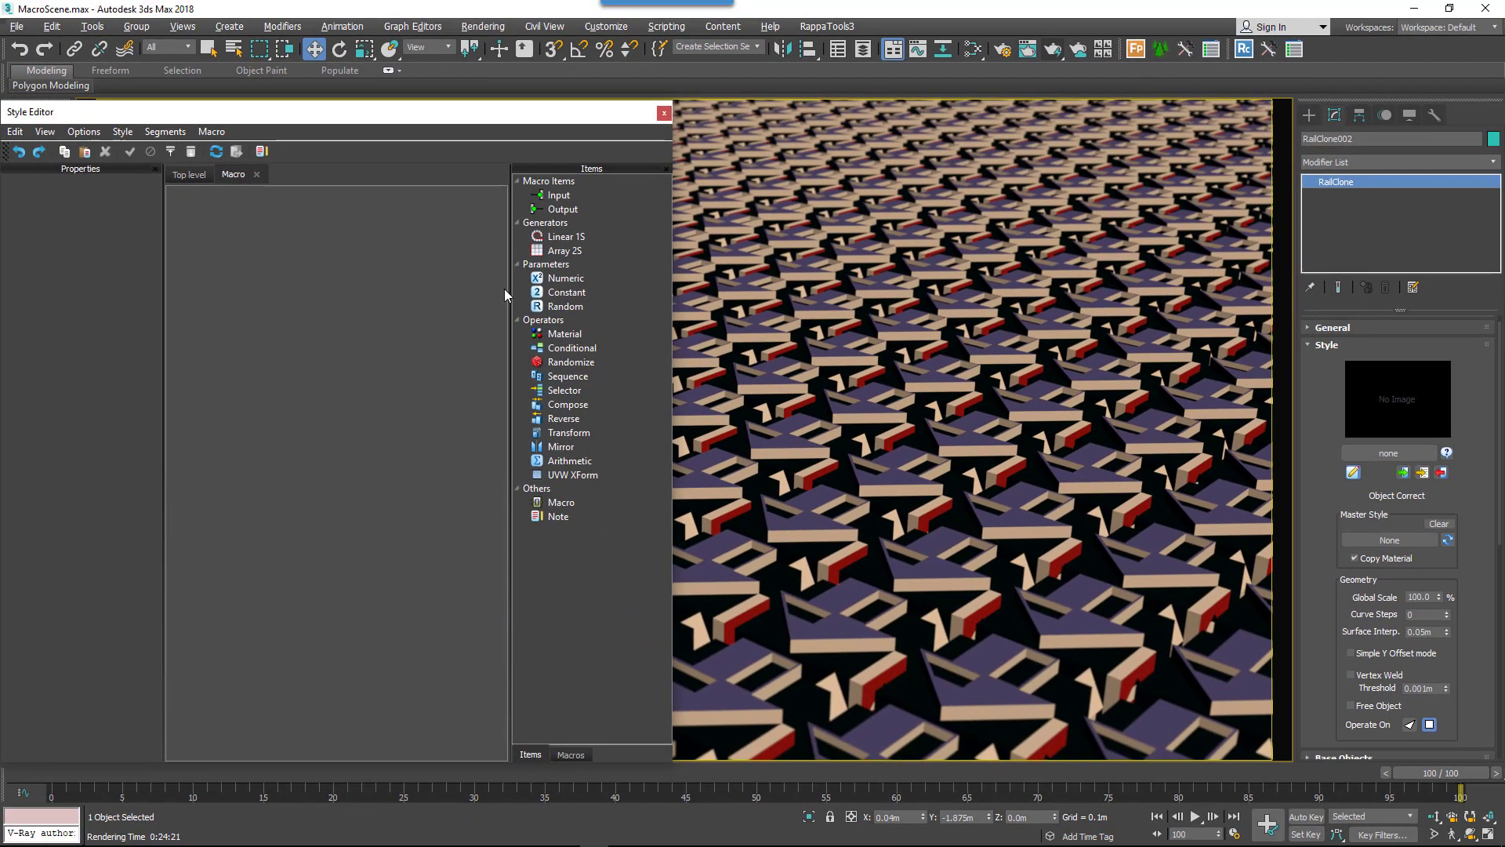
Step: Add an Output node of Segment type to the macro graph
left_click(561, 208)
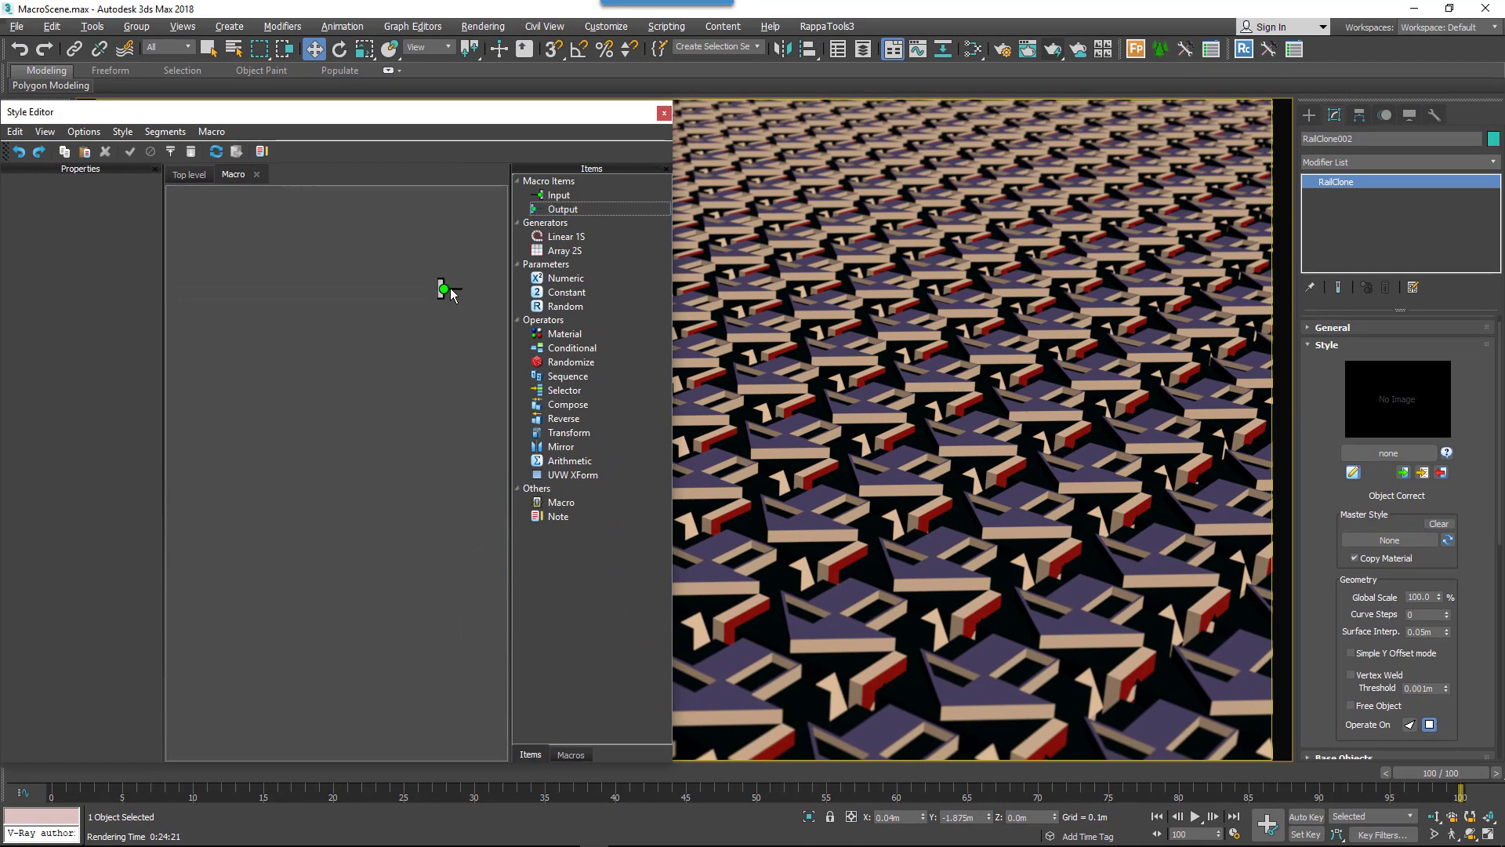
left_click(563, 208)
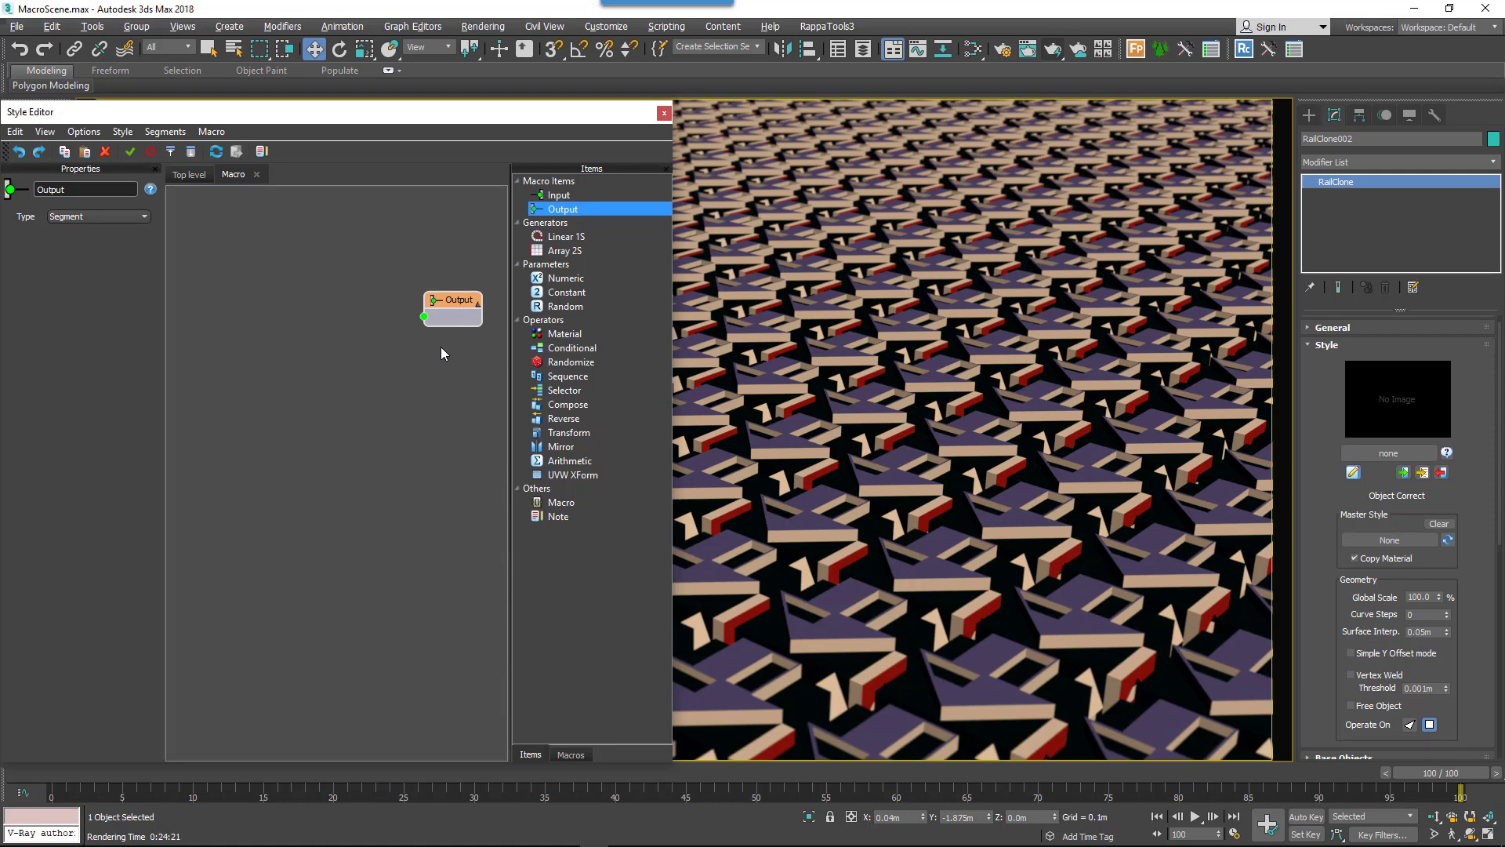
mouse_move(132, 231)
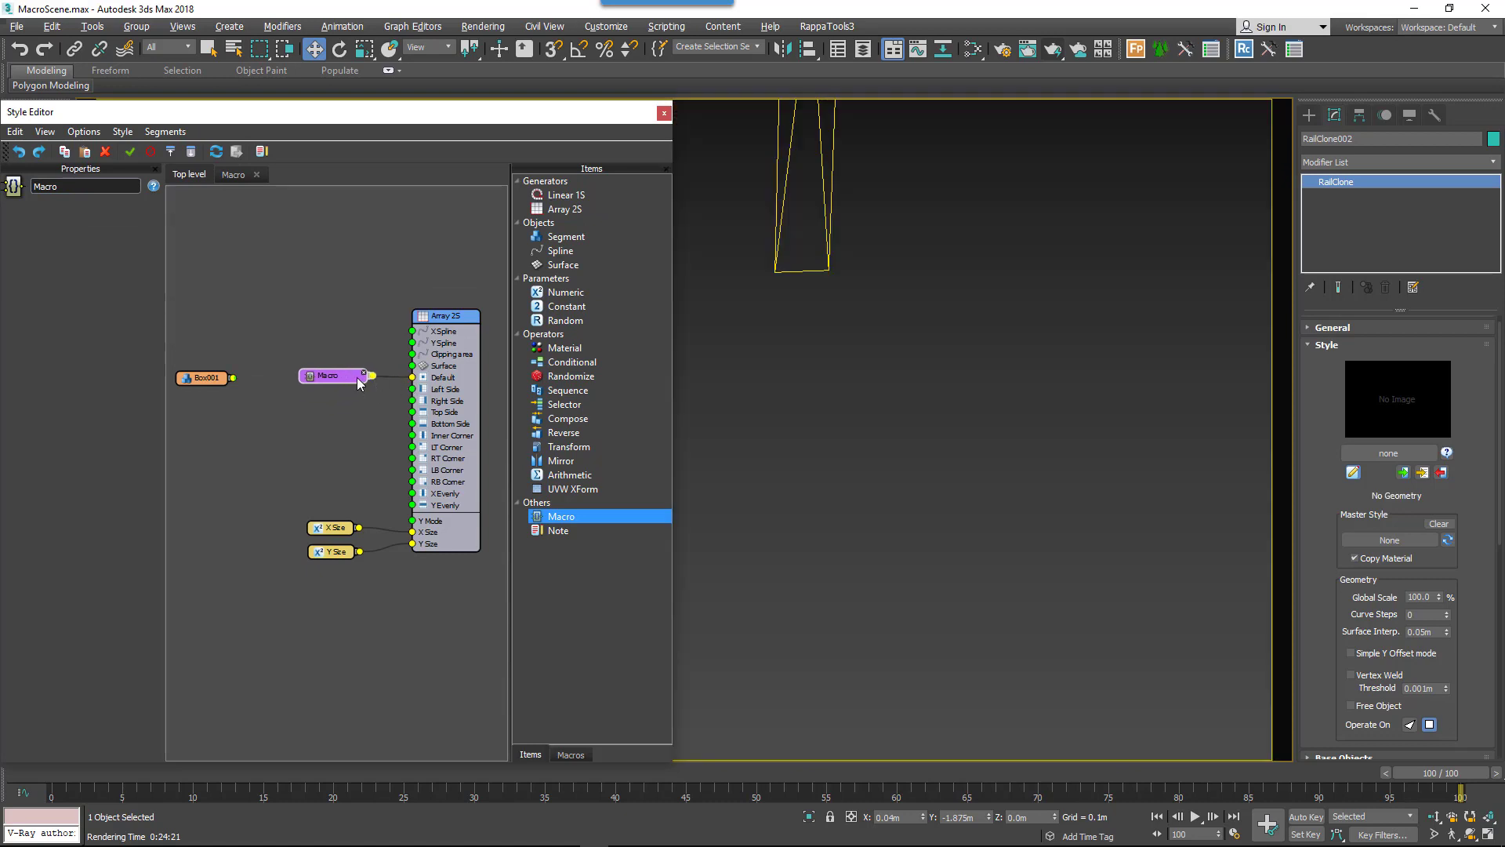
Step: Add a Segment Input node so Box001 feeds the macro and the macro feeds the array's Default segment
double_click(331, 374)
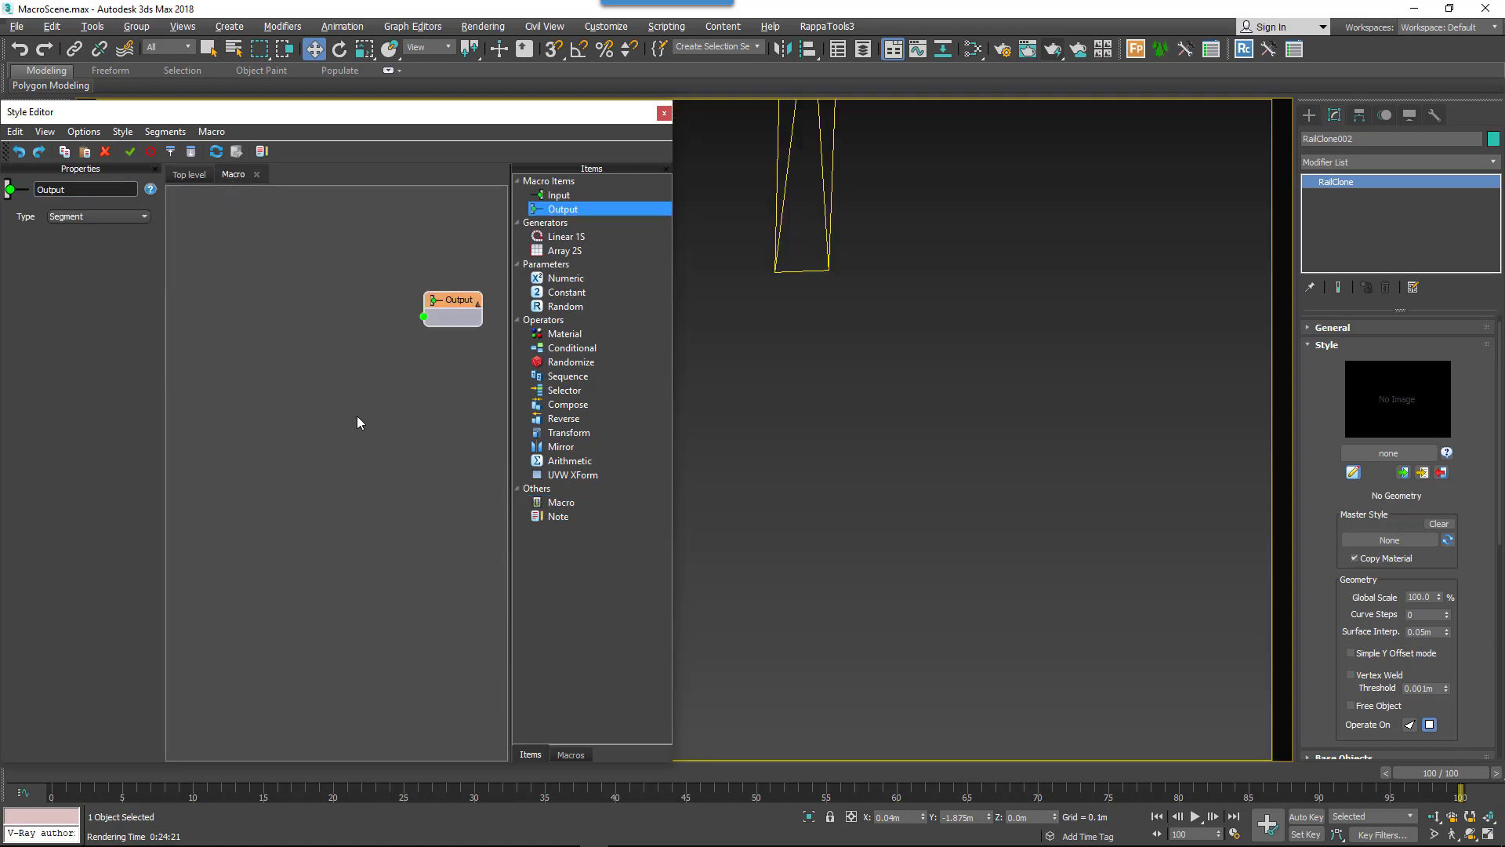
left_click(557, 195)
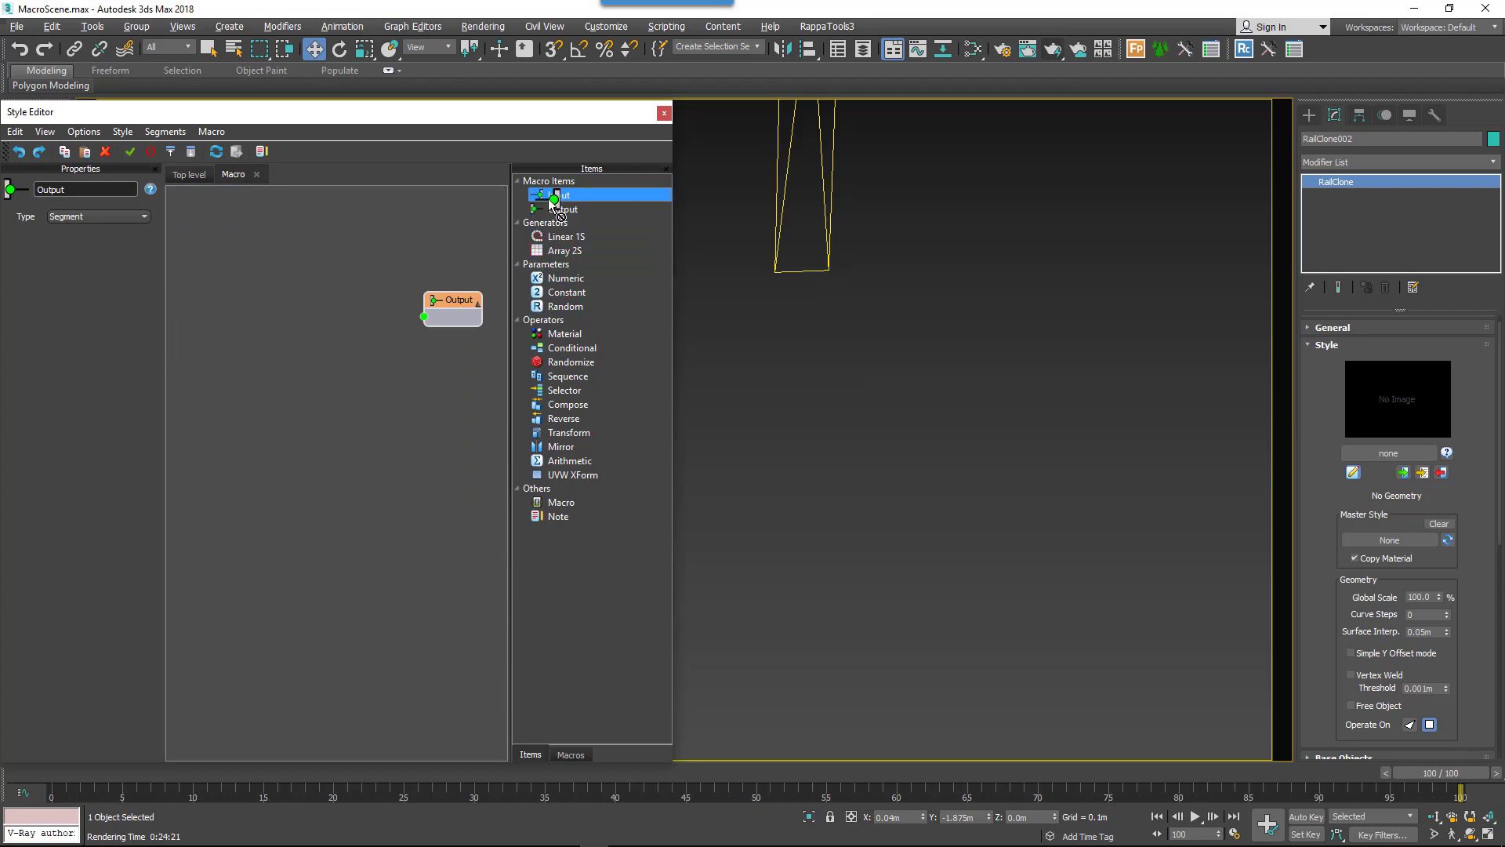
left_click(558, 195)
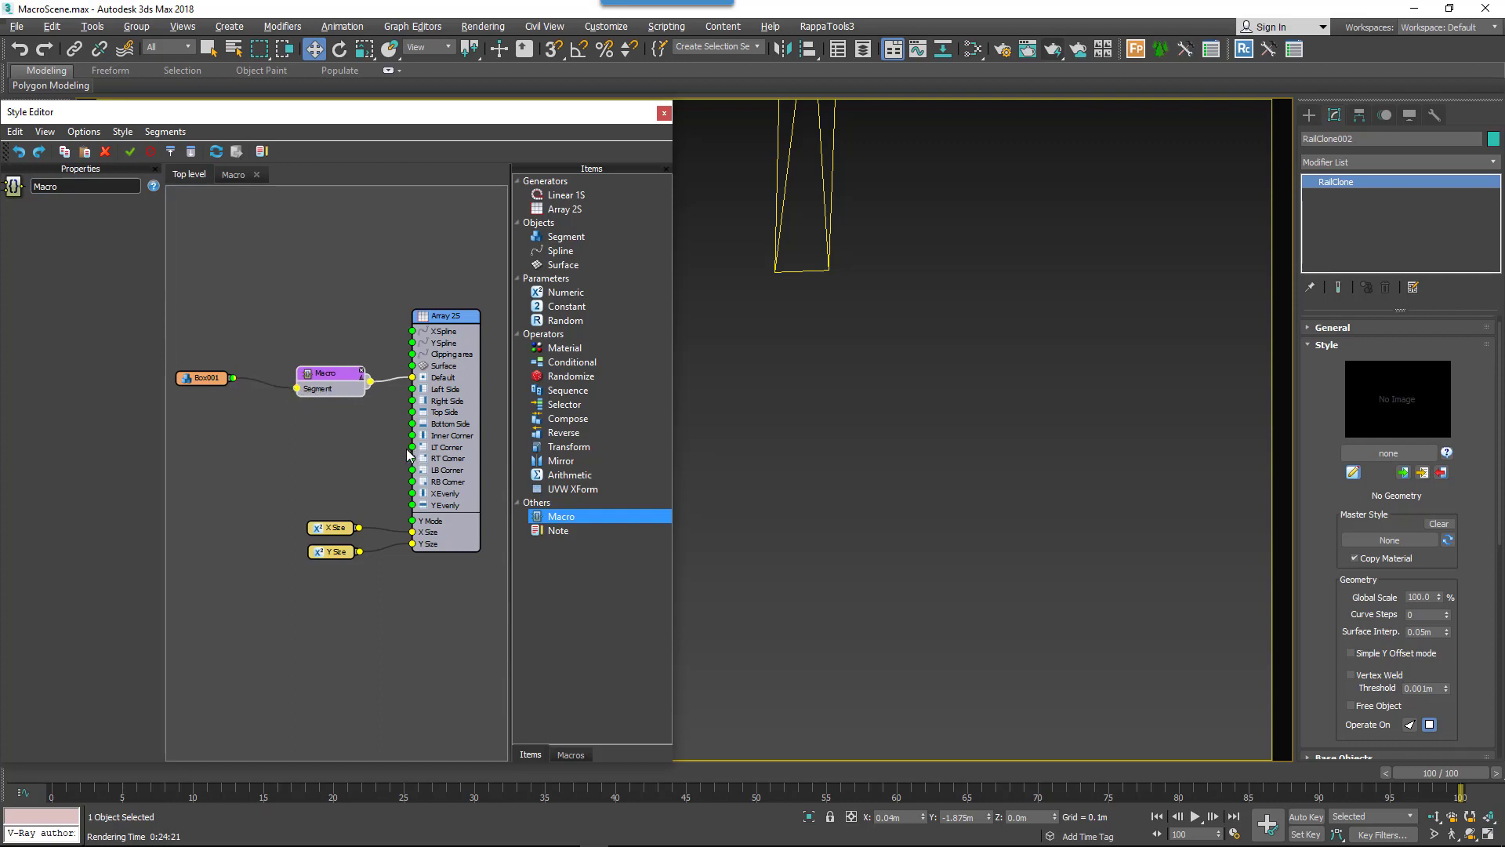
Step: Inspect the macro's Transform node and view the first Arithmetic node's randomInt step expression
double_click(330, 374)
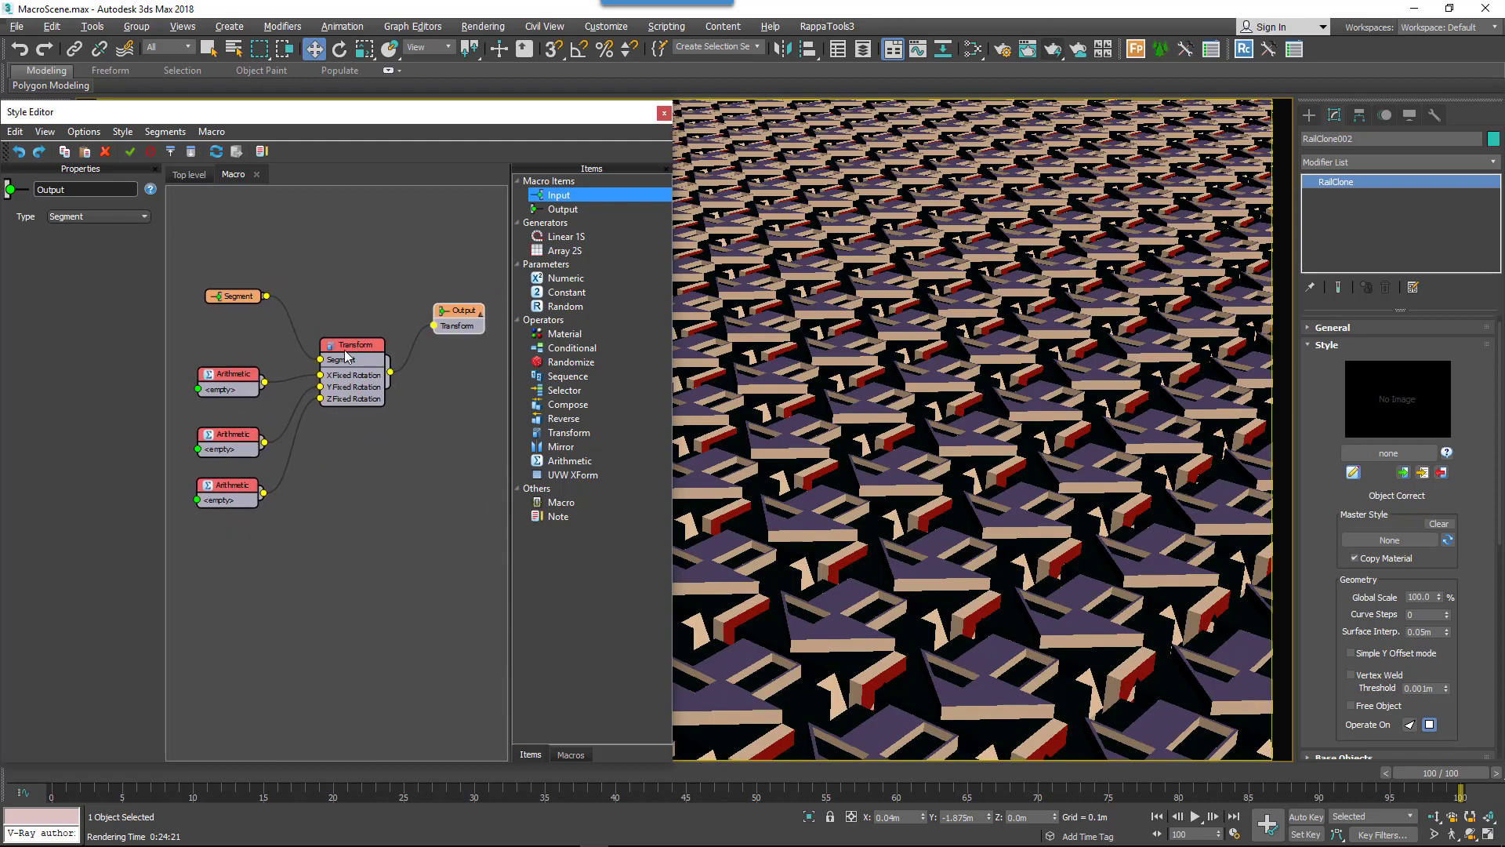
left_click(228, 373)
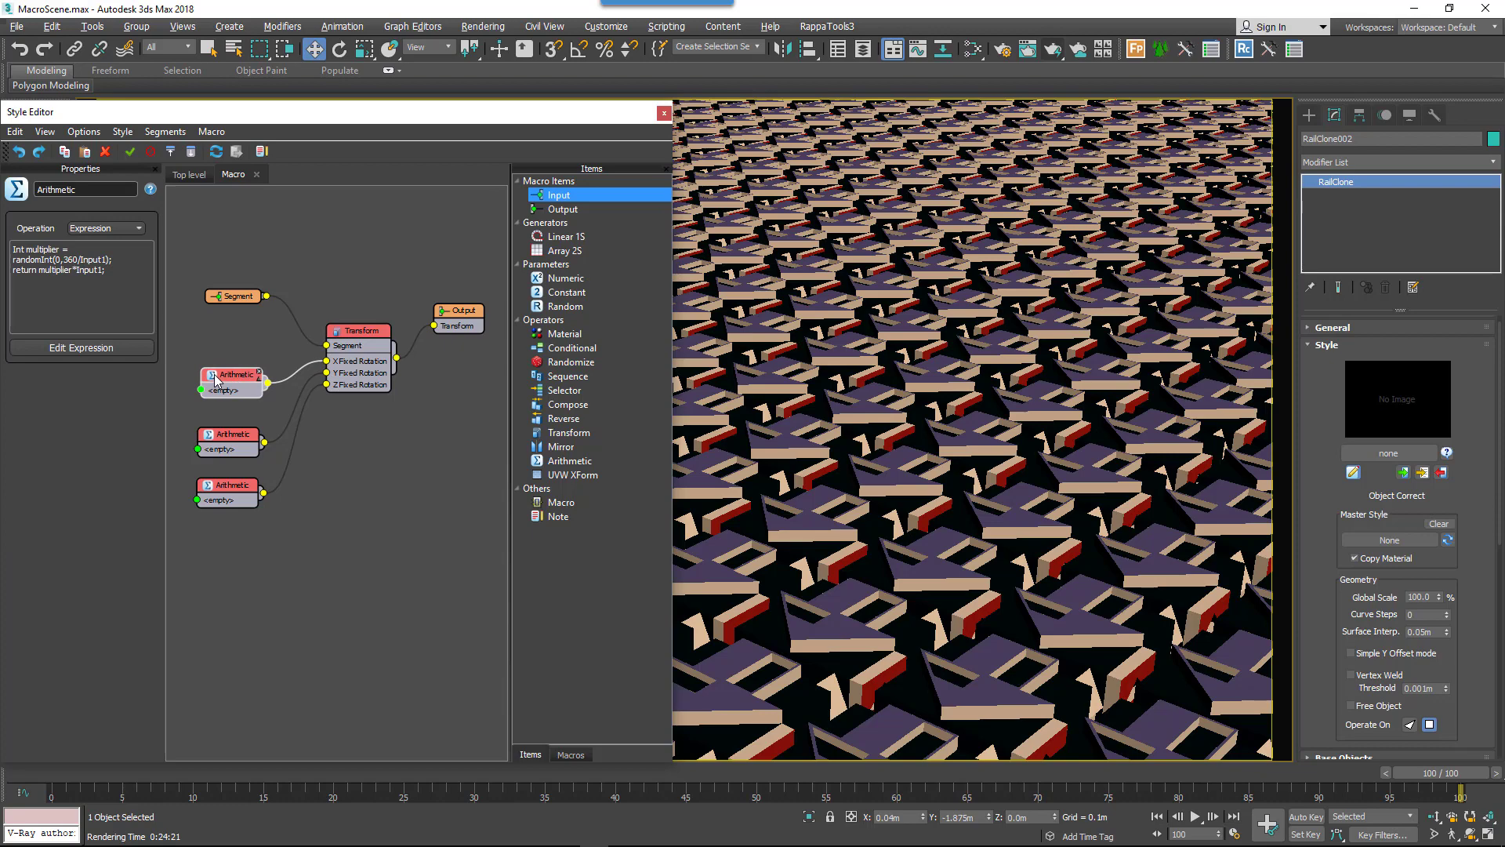
left_click(80, 347)
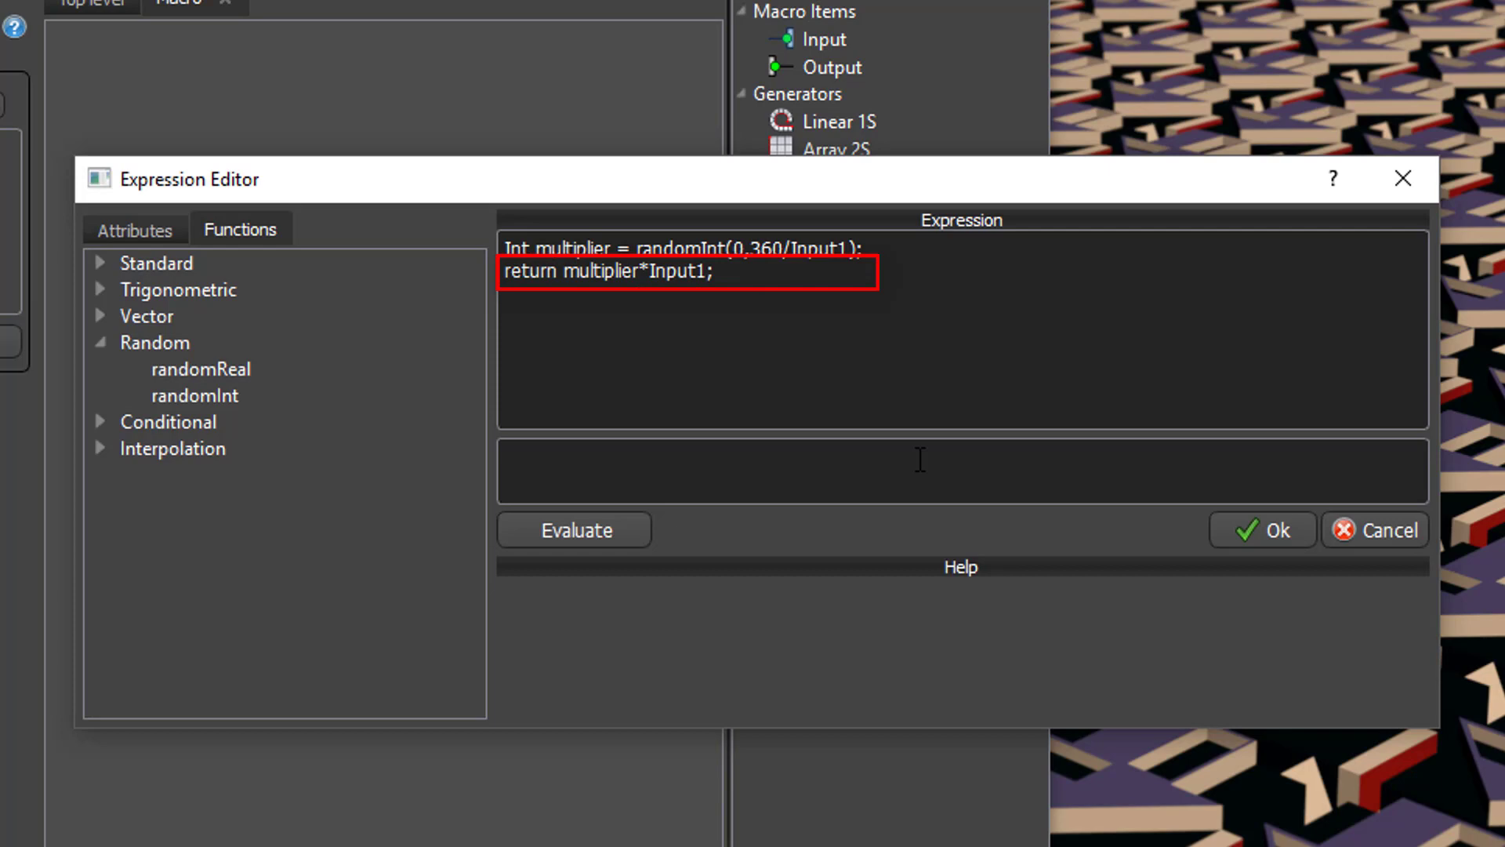
Step: Set the macro's exposed X, Y and Z Step parameters to 90 for random 90° rotations
left_click(1261, 528)
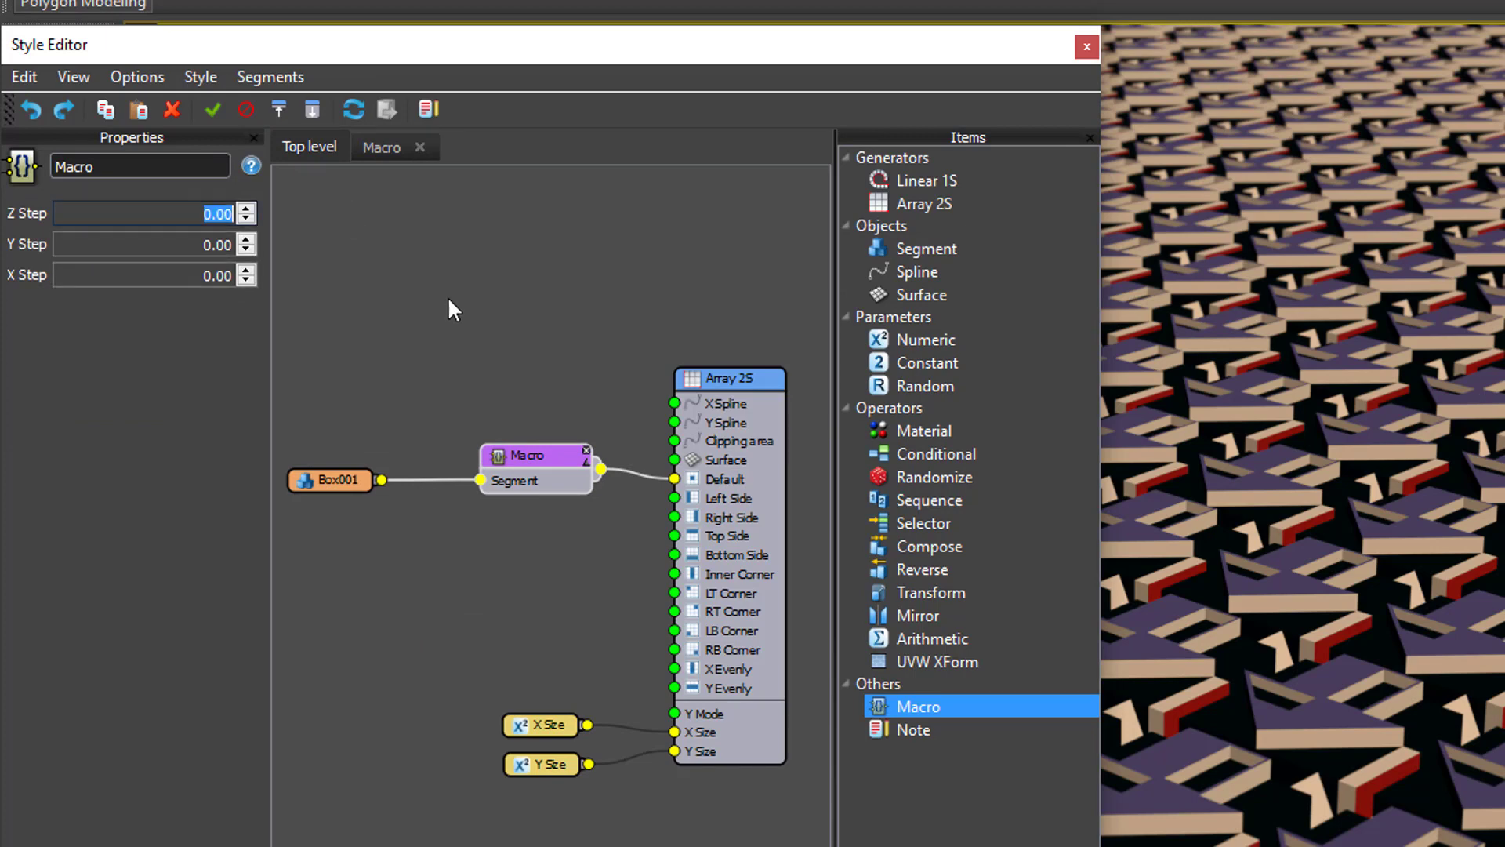
type("90")
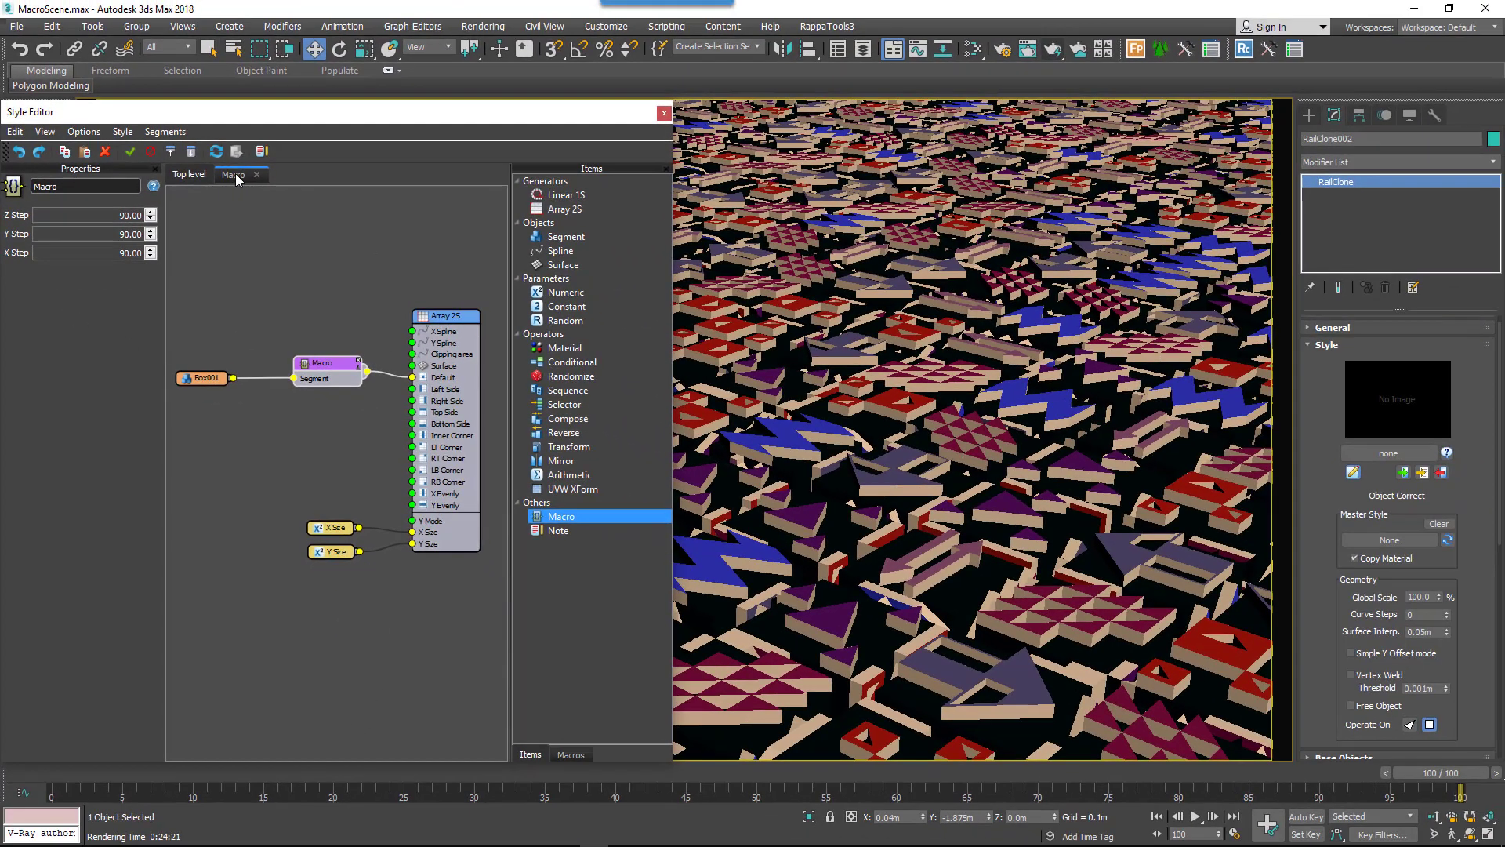
Step: Rename the macro to Step Rotation with its parameters ordered X, Y, Z Step
left_click(212, 132)
type("Step Rotation")
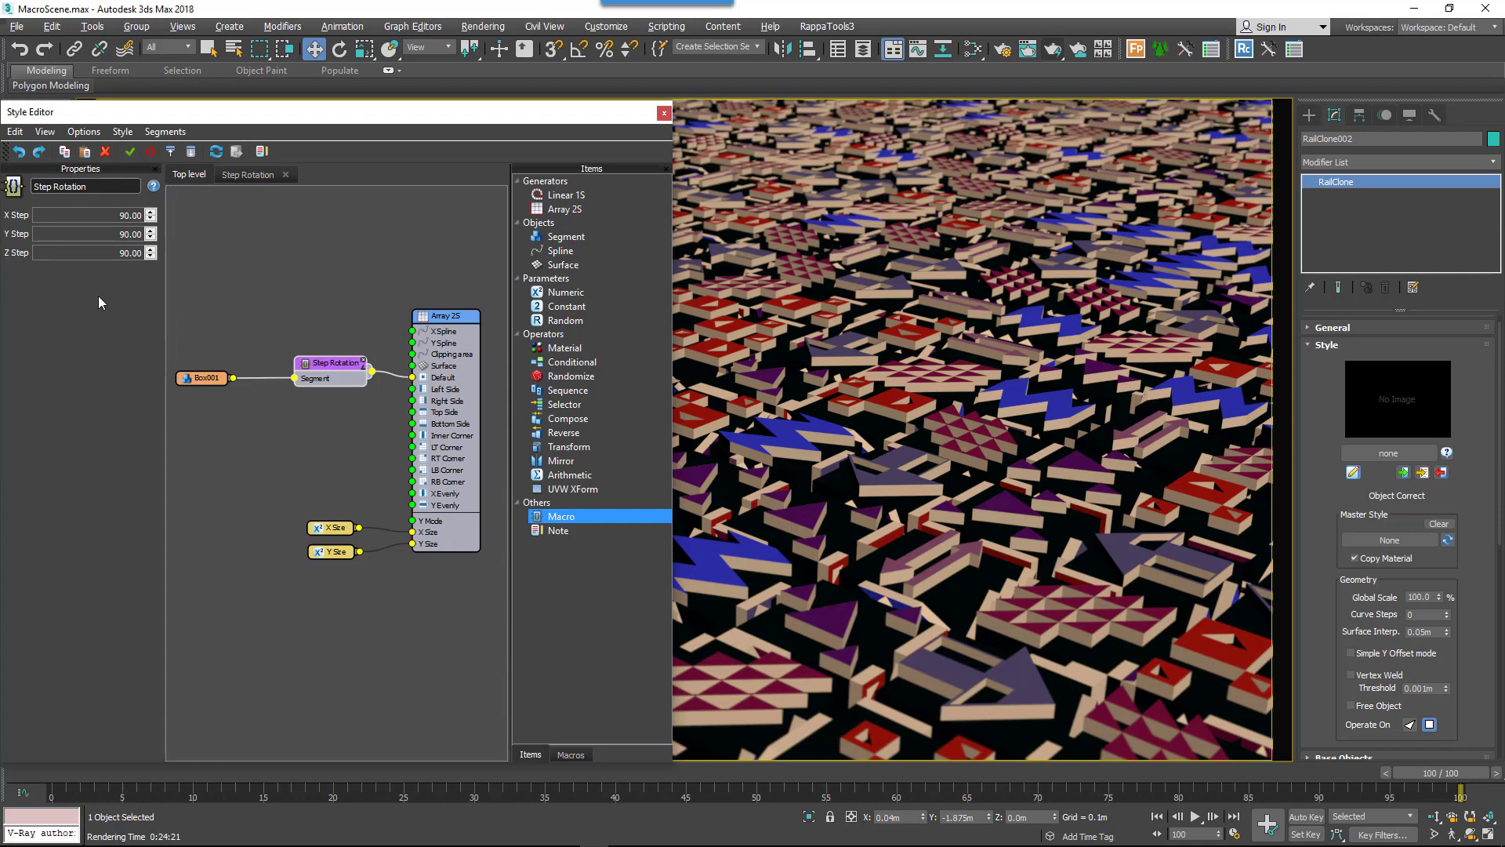
Step: Save the Step Rotation macro to a file named 'Step rotation'
right_click(331, 375)
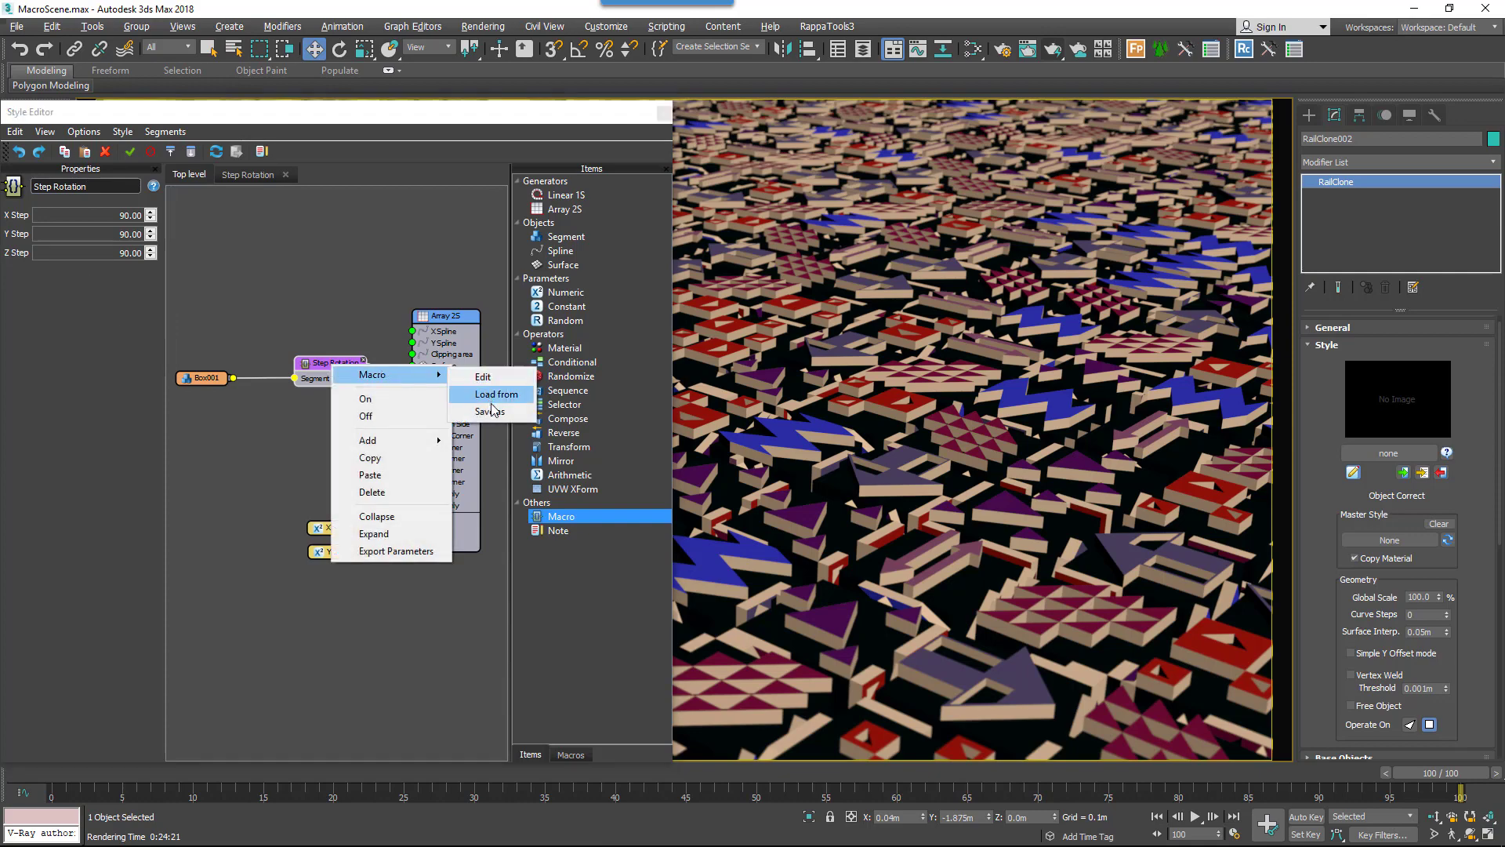
left_click(489, 411)
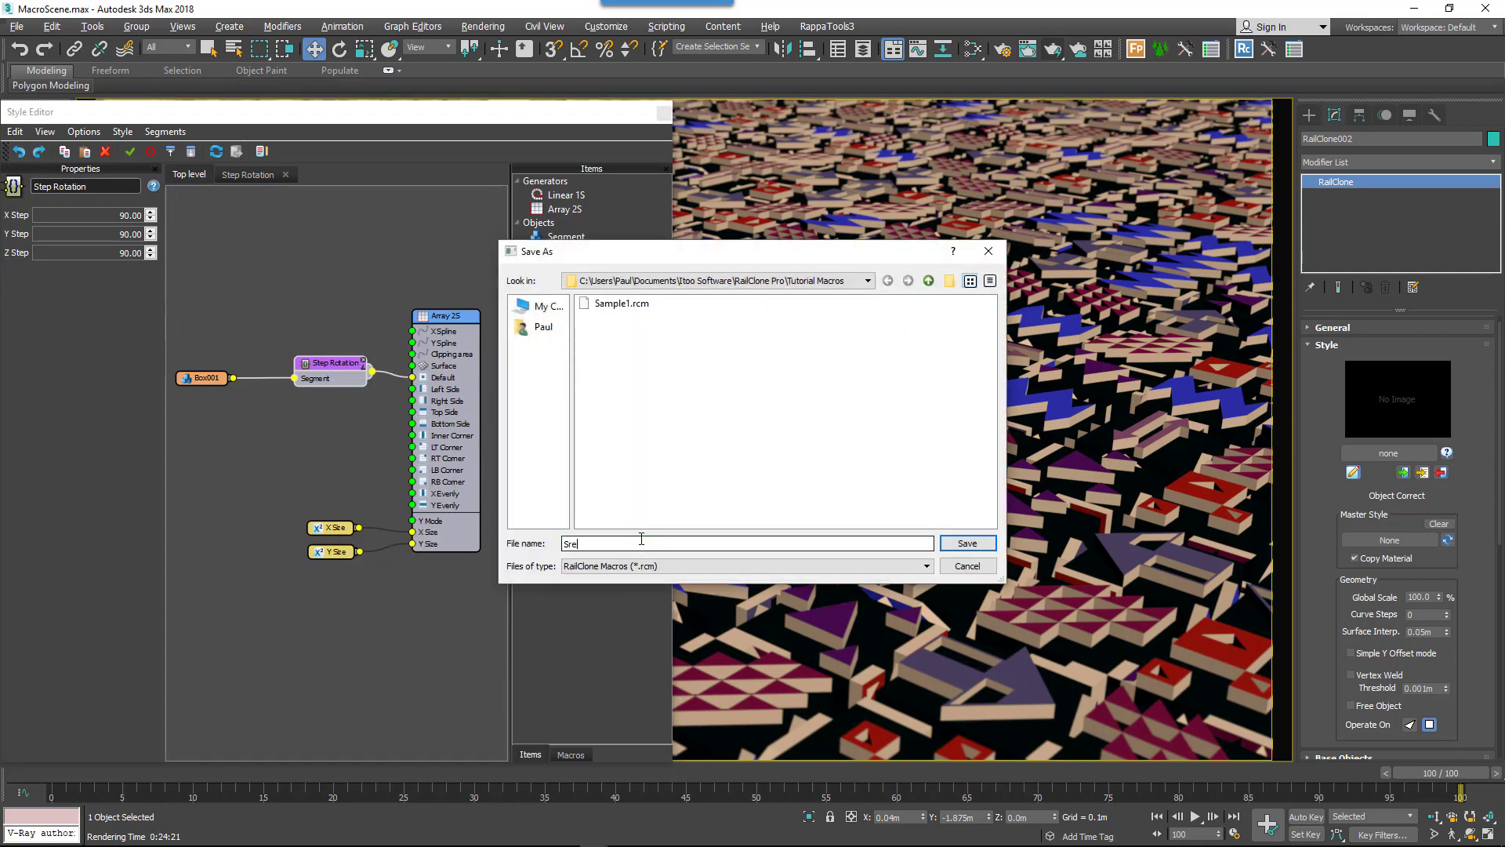
type("Step rotation")
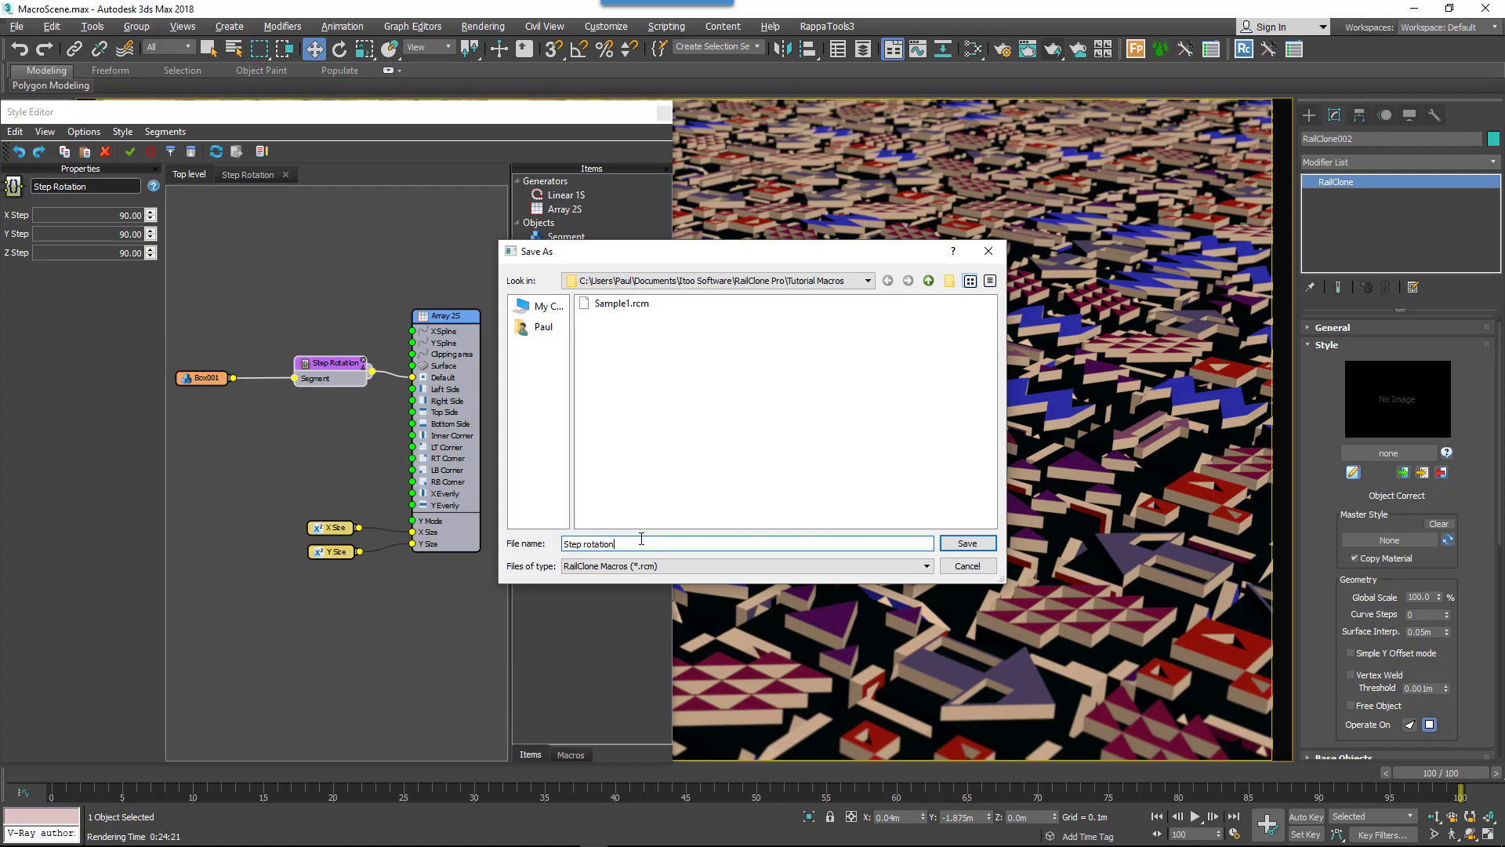
left_click(966, 542)
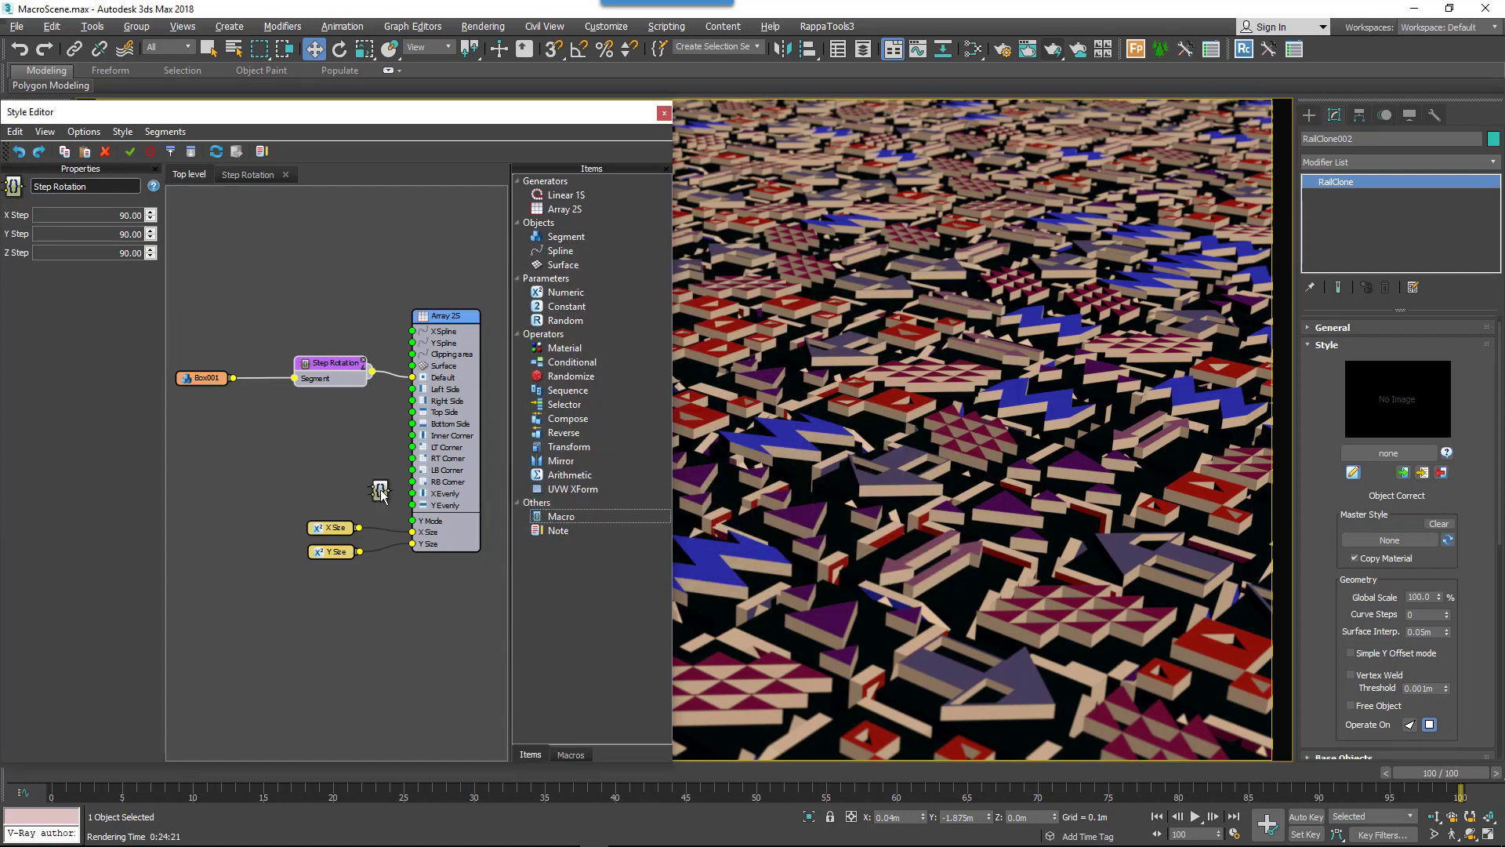
Step: Load Step rotation.rcm into the second, empty Macro node
right_click(322, 455)
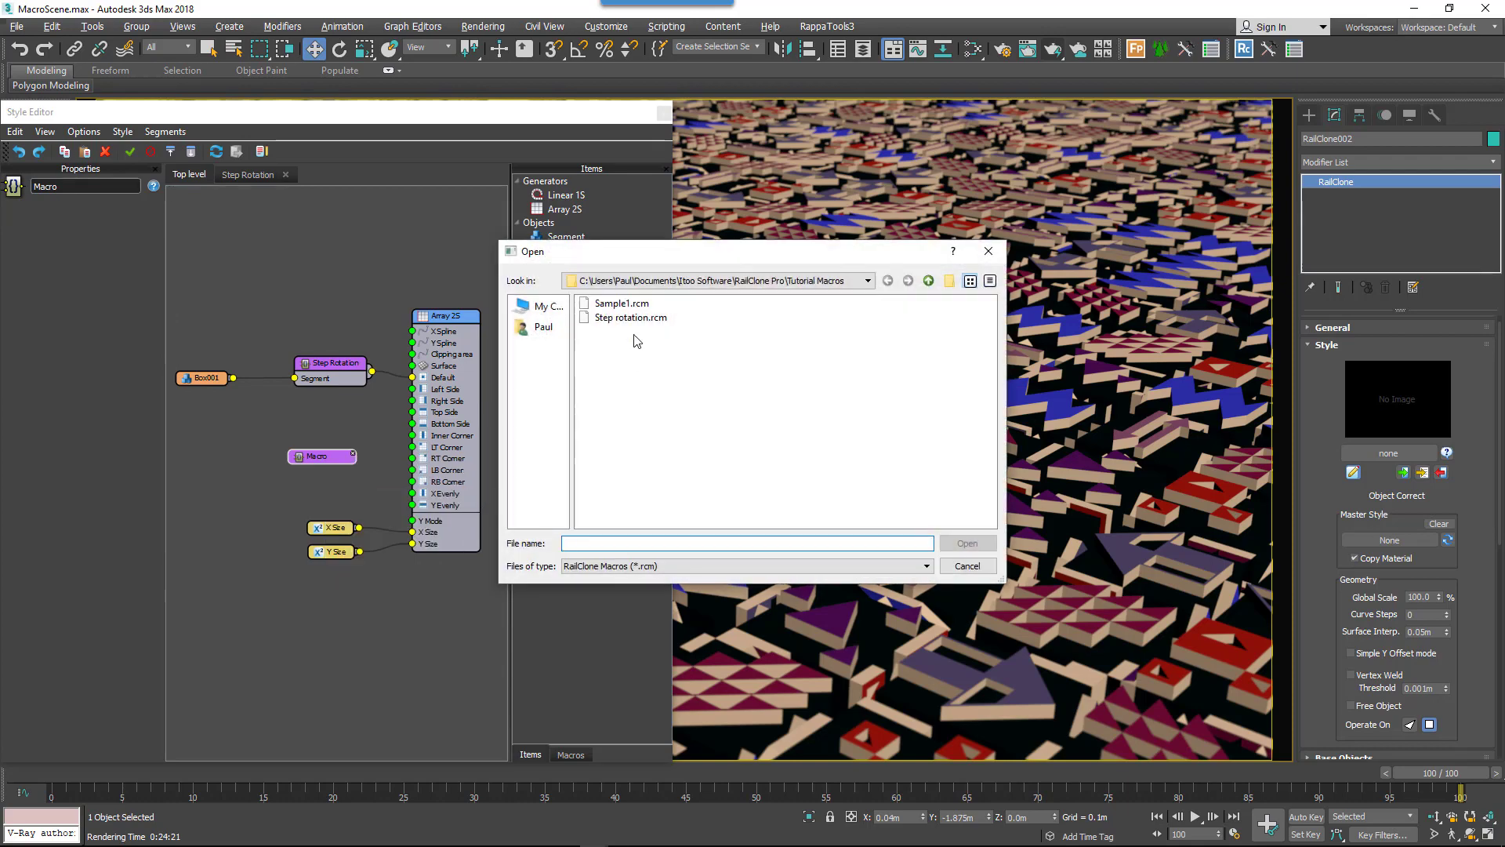
left_click(630, 317)
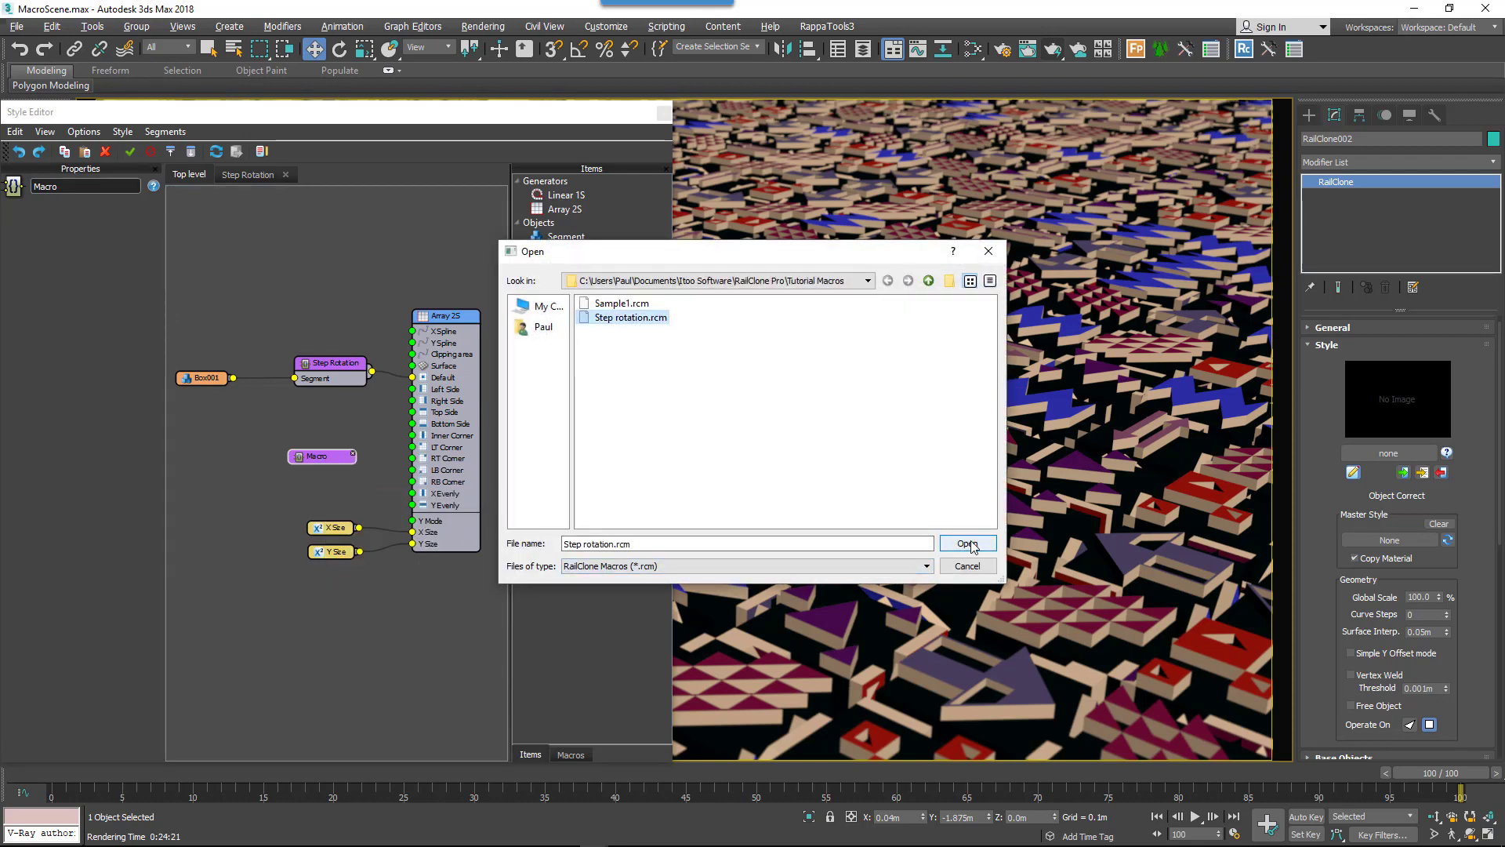
left_click(968, 544)
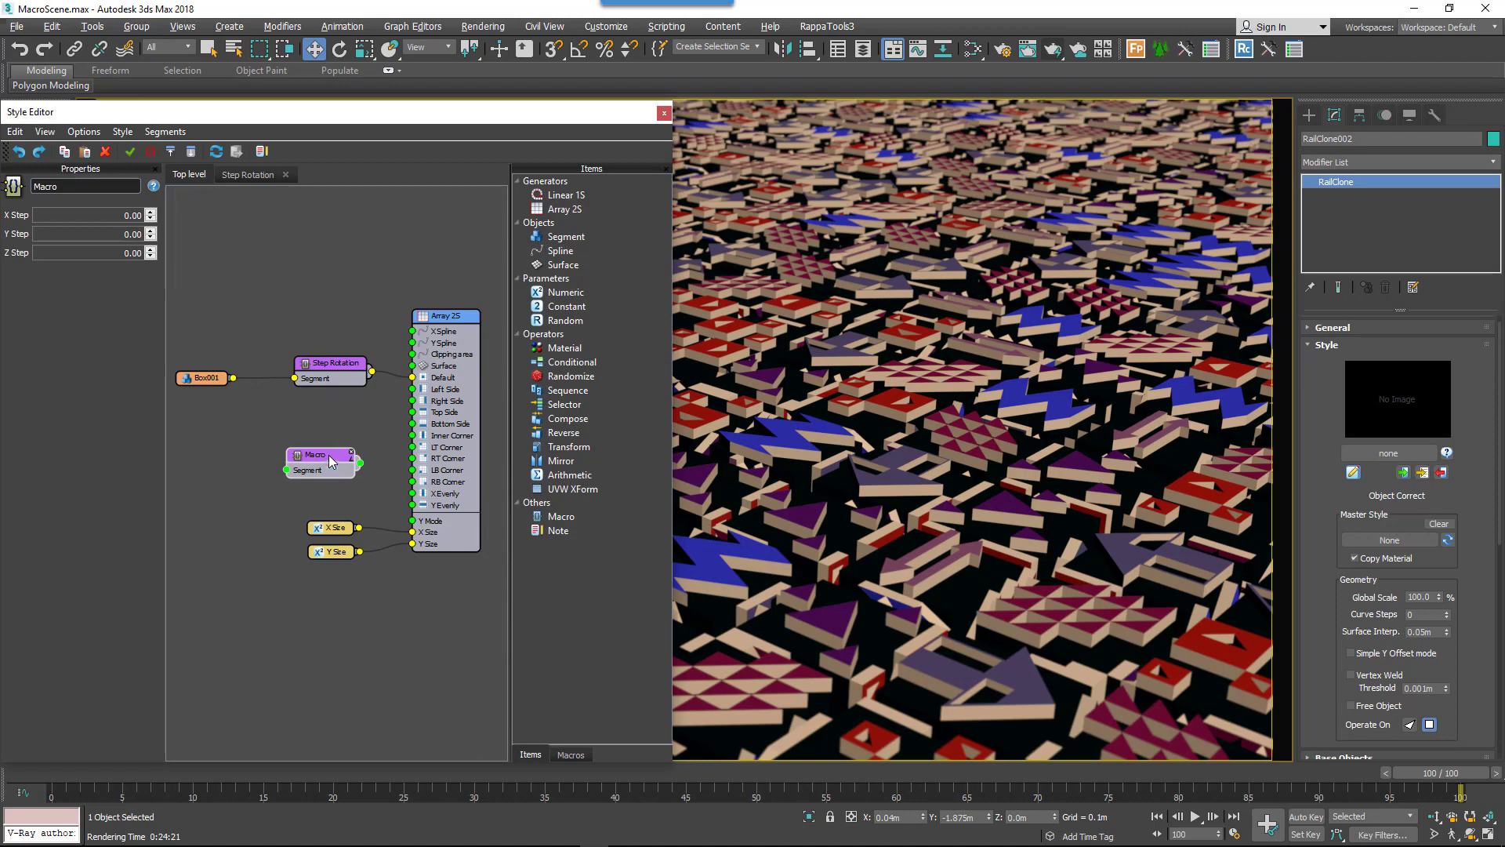